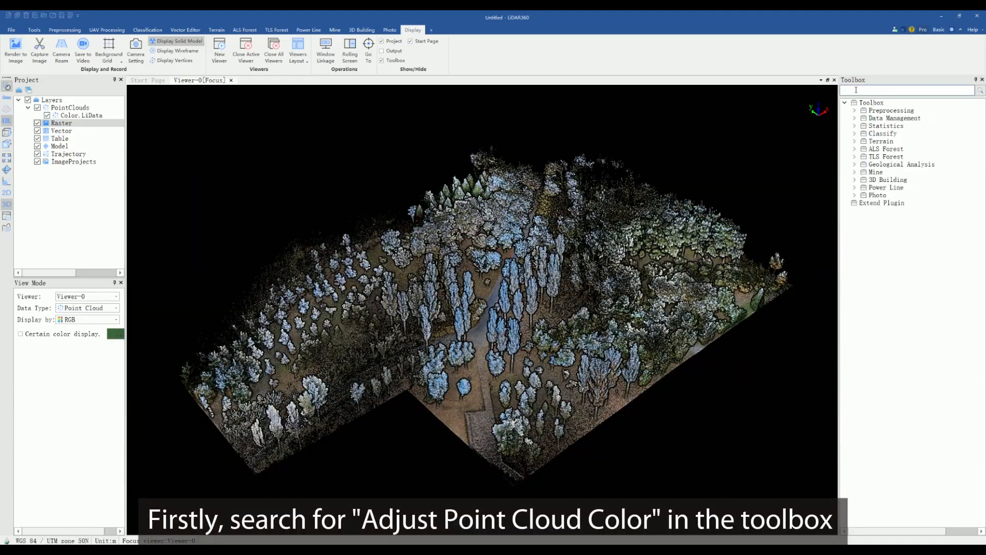
Search the Toolbox for 'Adjust' and launch the Adjust Point Cloud Color tool
type("Adjust")
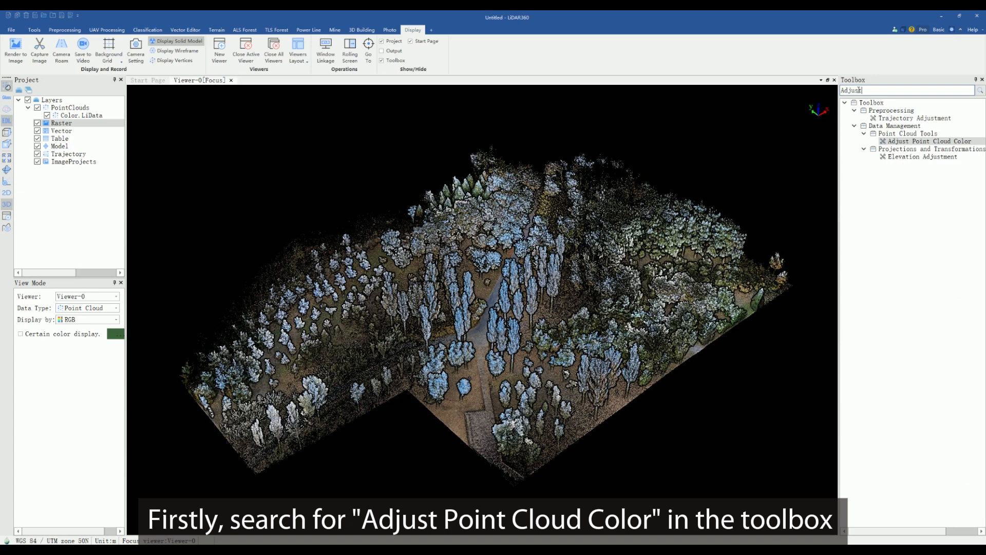
left_click(926, 141)
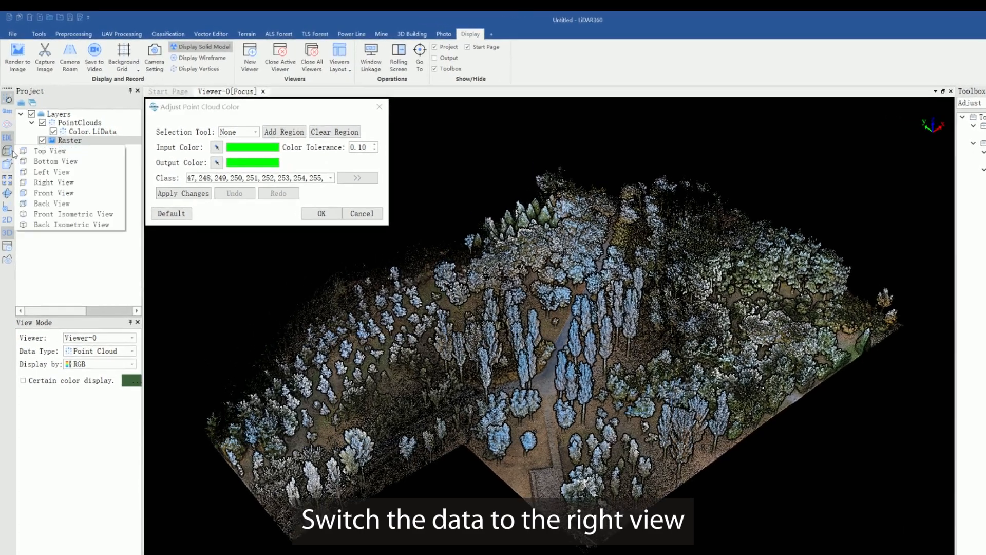
Switch the forest point cloud display to Right View
left_click(53, 182)
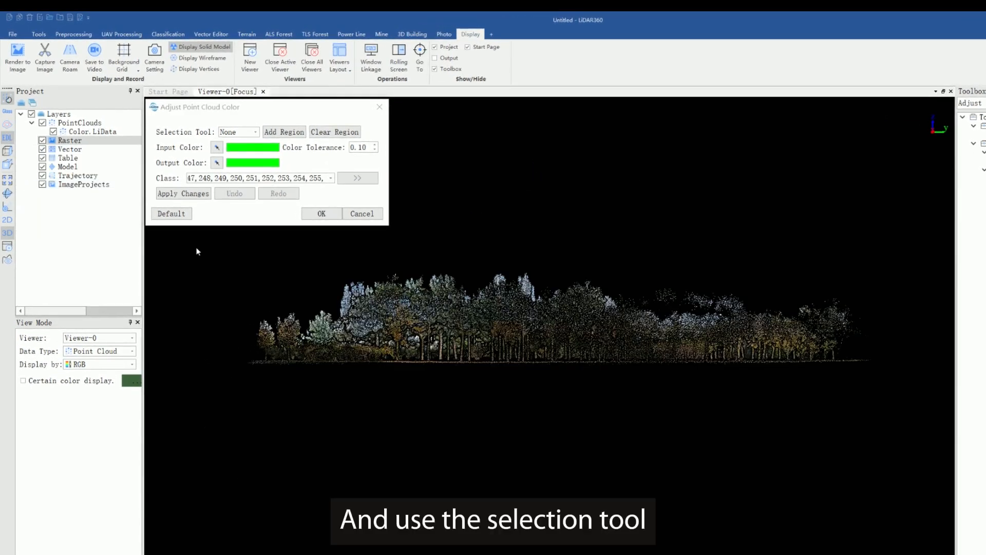
left_click(237, 132)
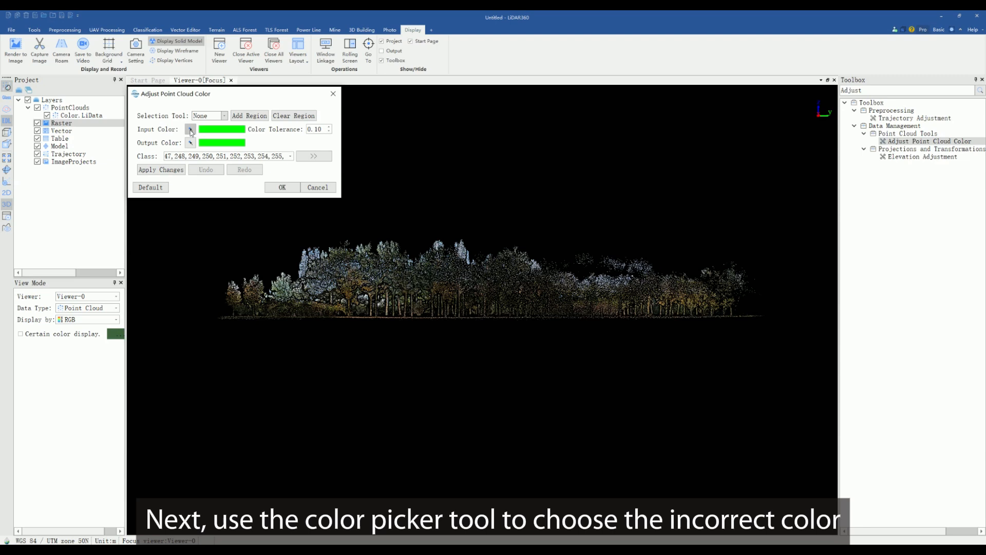
Sample the pale bluish crown colour and preview recoloring it dark green
left_click(190, 129)
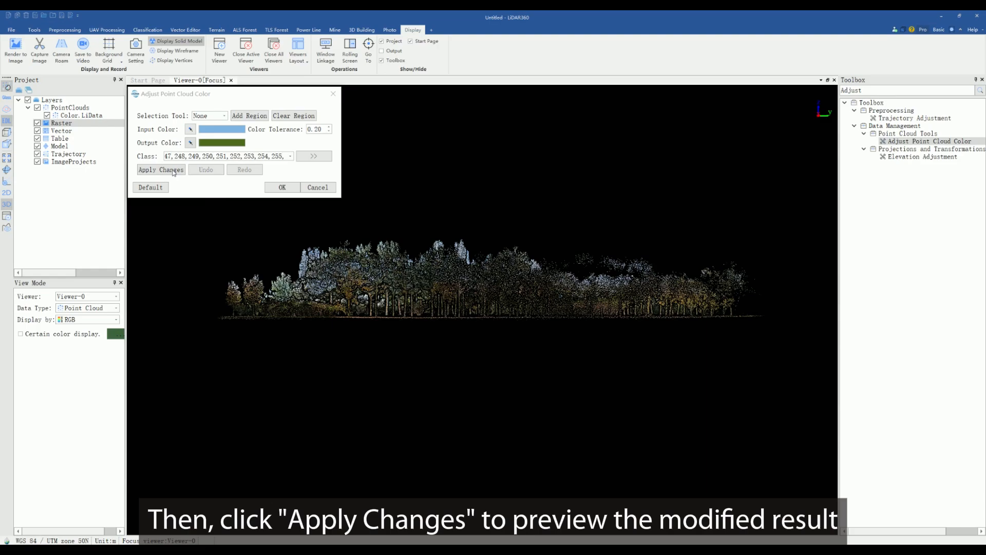
left_click(161, 169)
type("0.5")
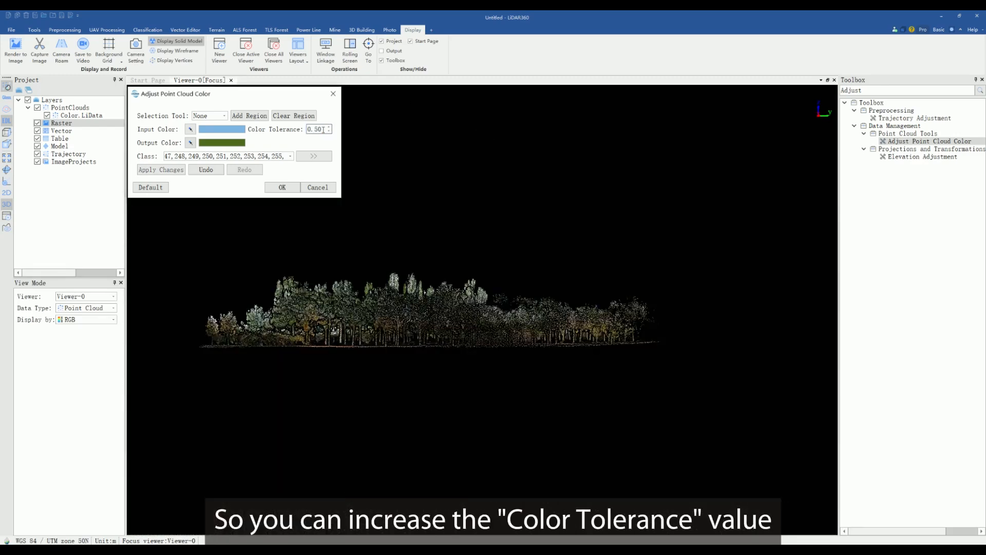
Outline tree crowns with the Polygon selection, add them as regions, and preview the recolor
left_click(209, 115)
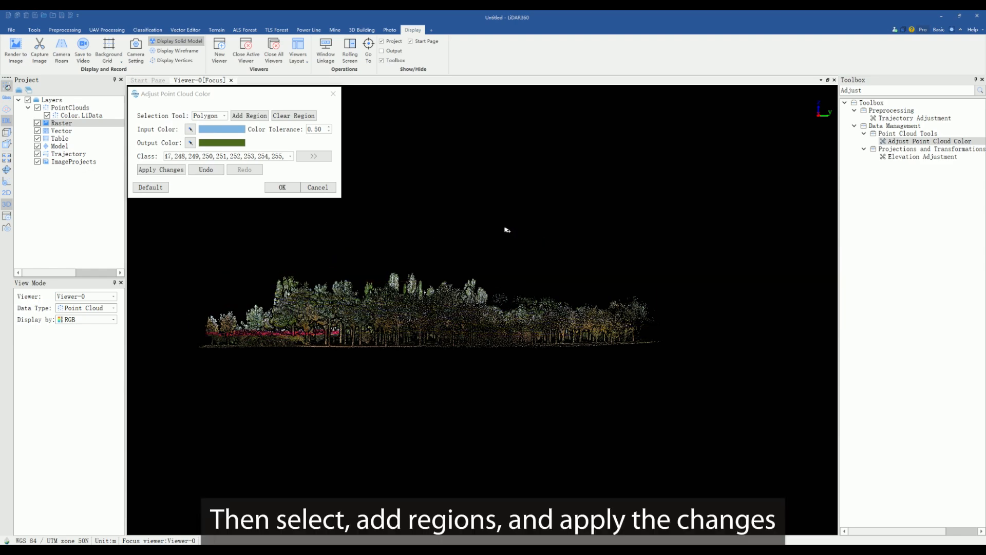
left_click(161, 170)
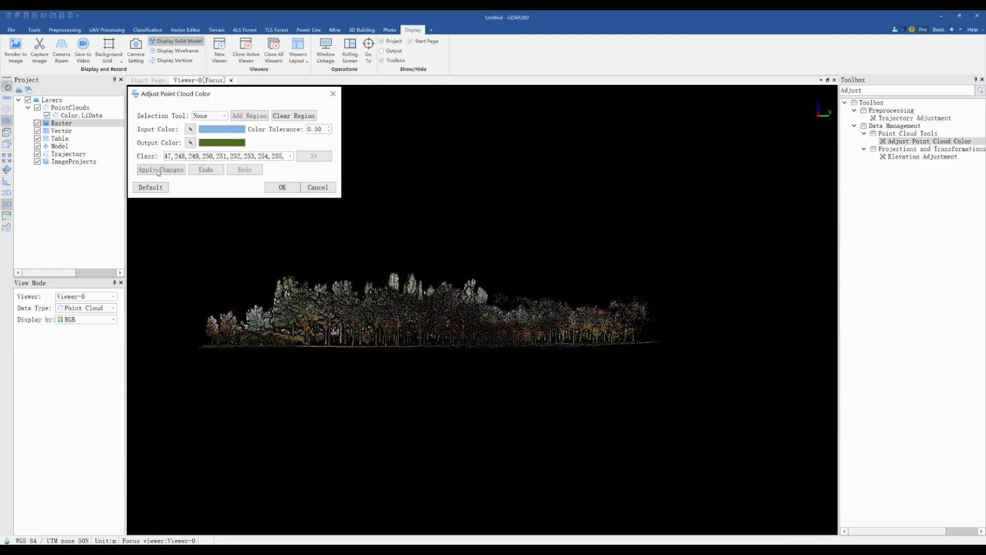
left_click(190, 129)
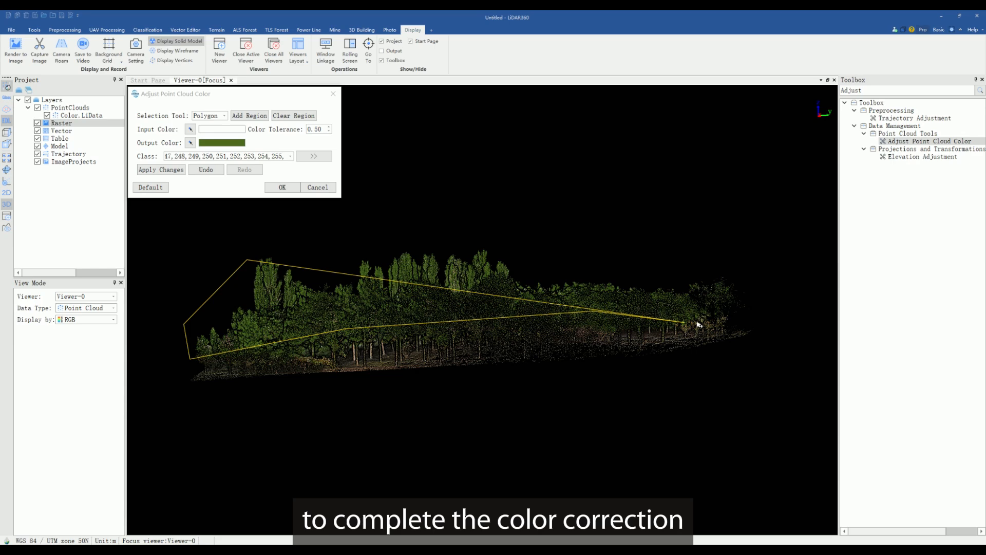
left_click(161, 169)
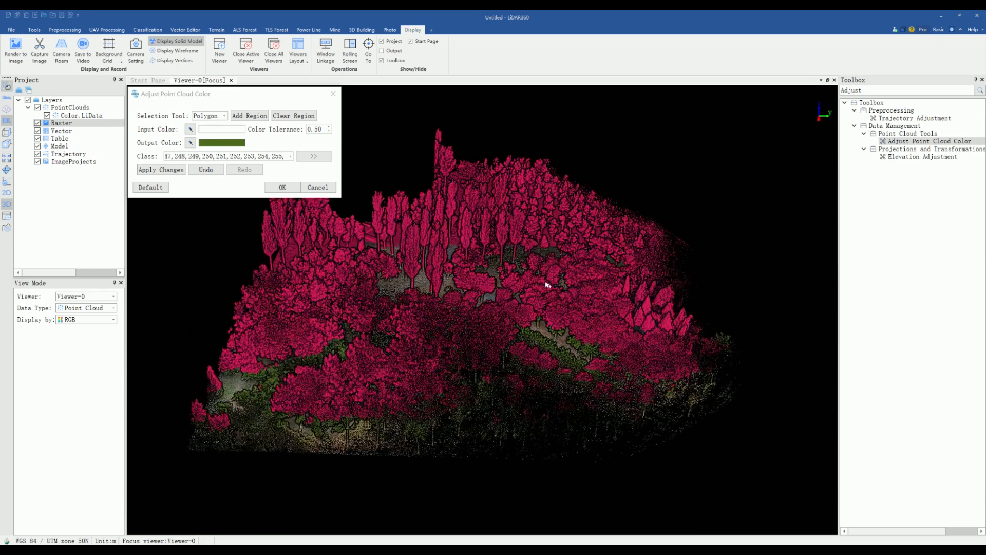
left_click(161, 170)
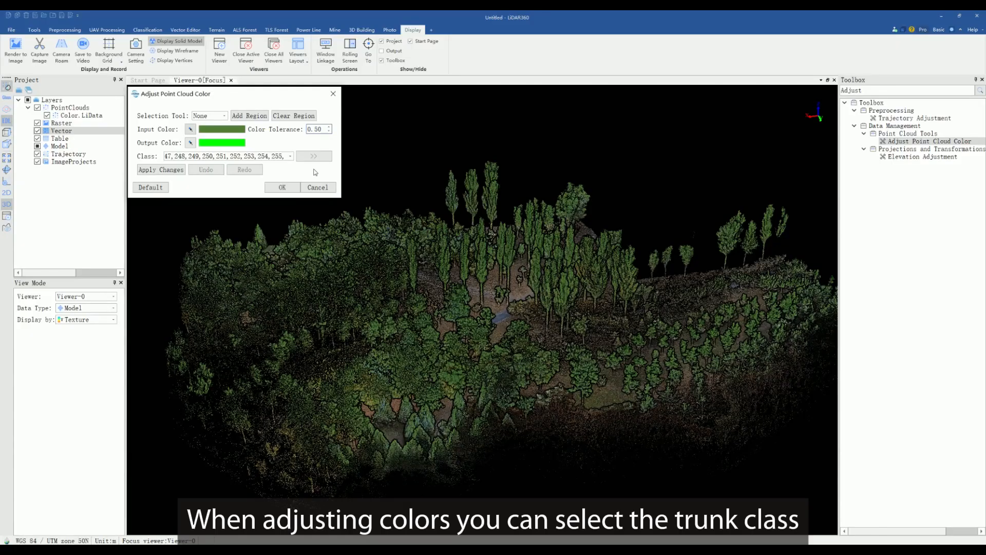
Limit recoloring to trunk class 23 across the entire area
left_click(313, 156)
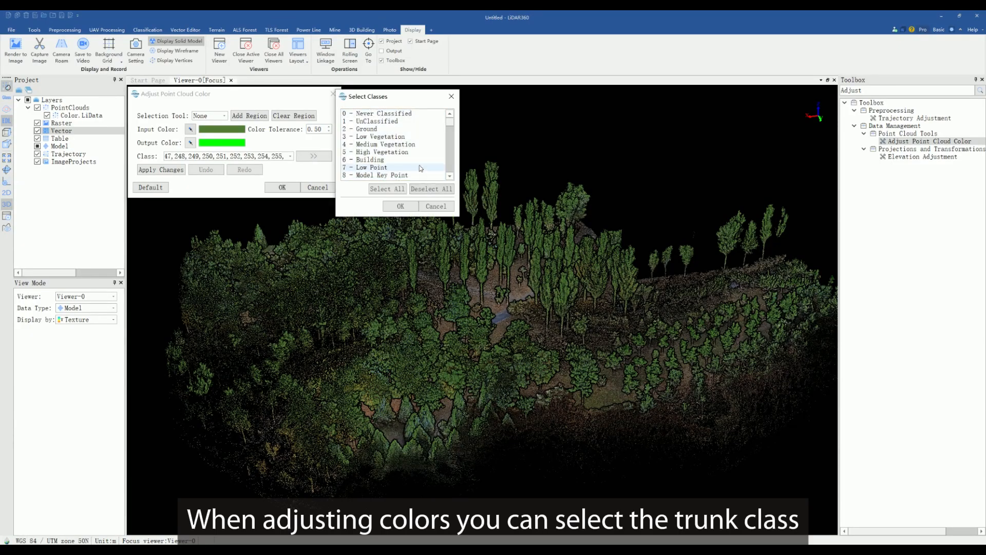
left_click(401, 207)
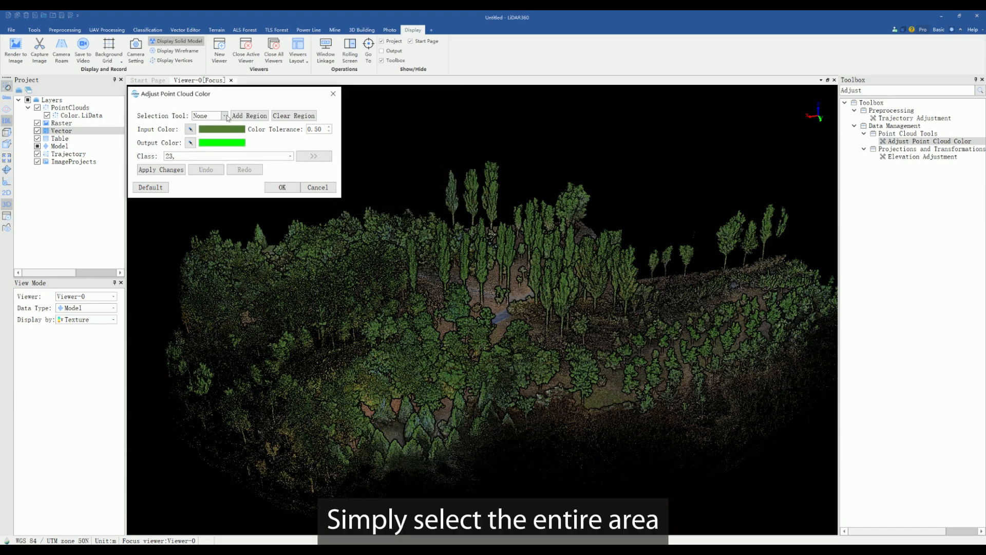
left_click(224, 115)
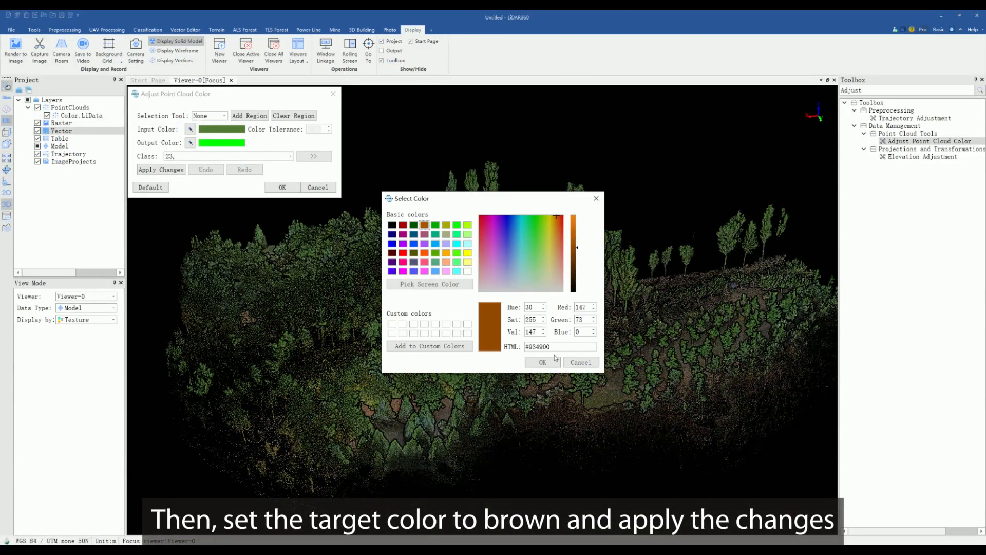
Confirm brown #934900 for the trunks and save the irreversible colour change
left_click(543, 362)
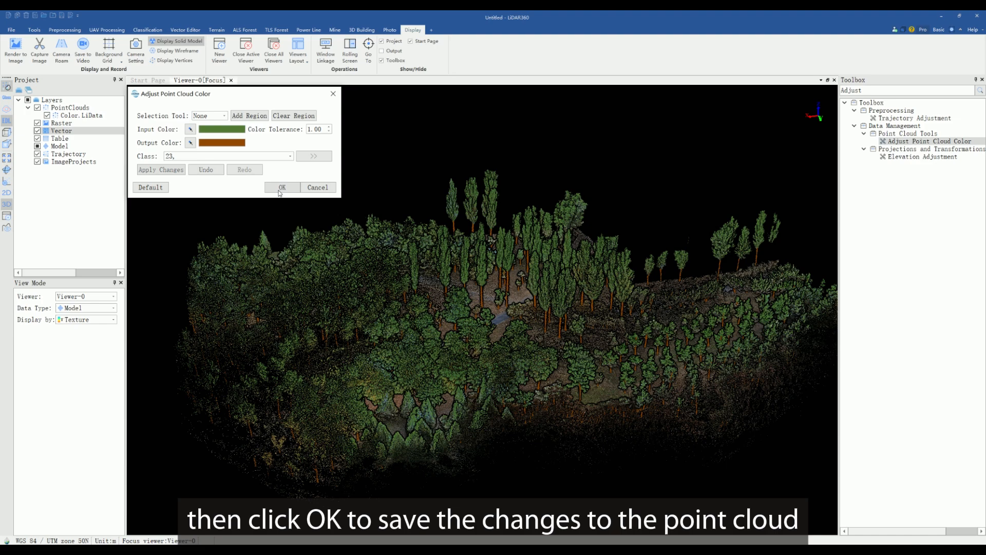
left_click(282, 187)
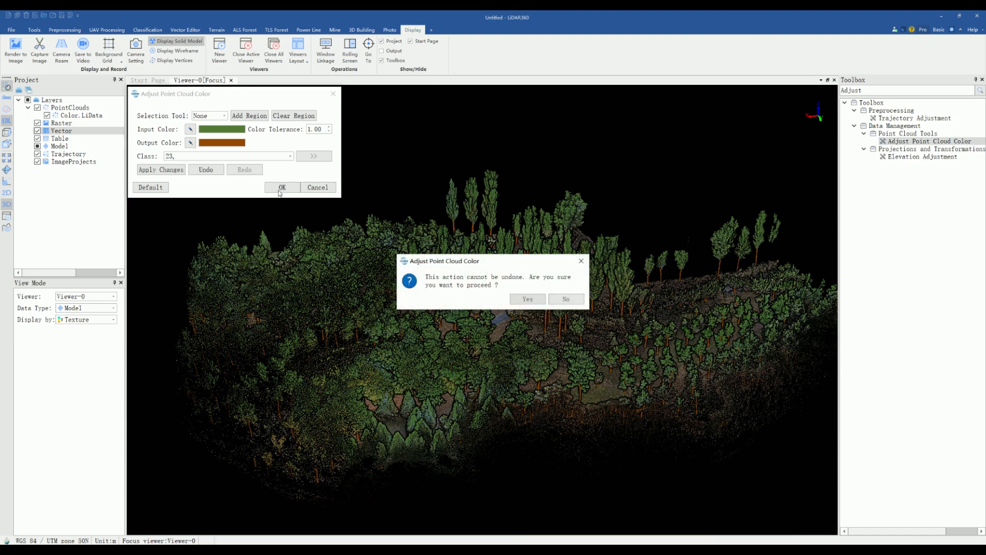
left_click(527, 299)
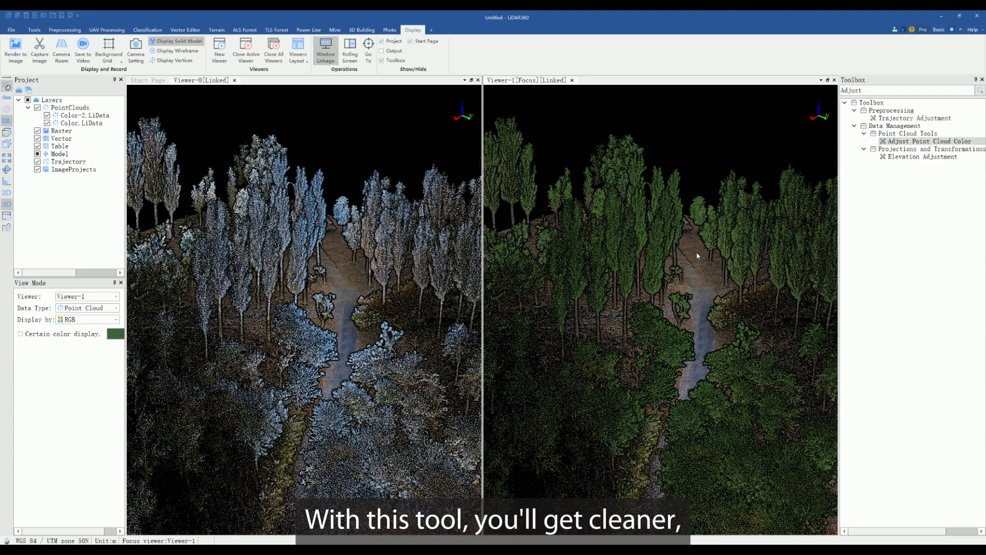